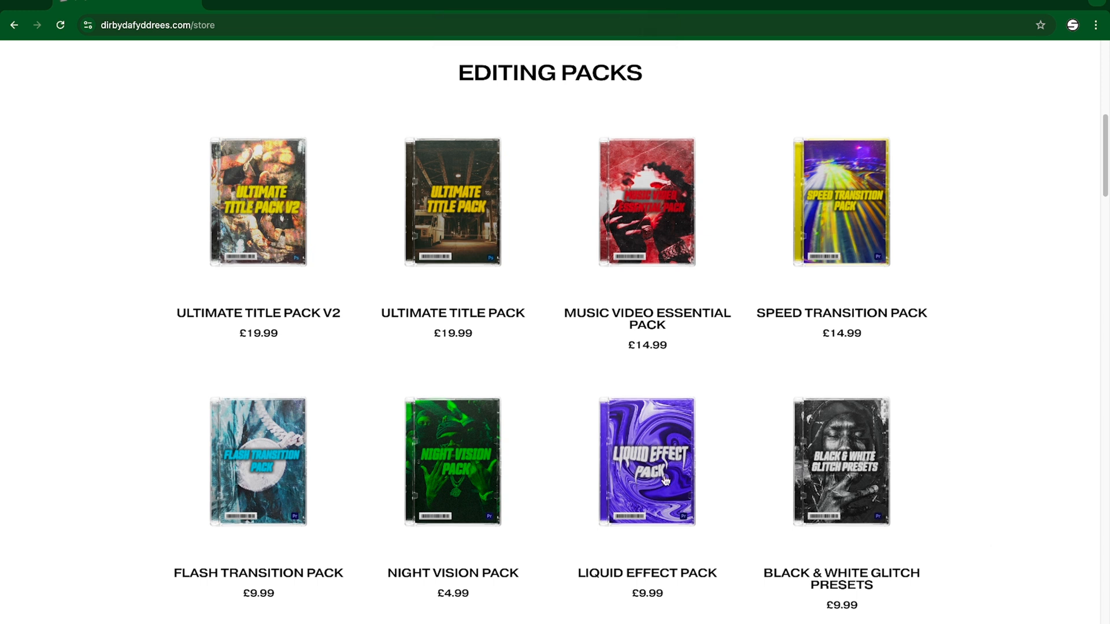
Step: Open the Liquid Effect Pack product page and scroll down to its example videos
click(646, 462)
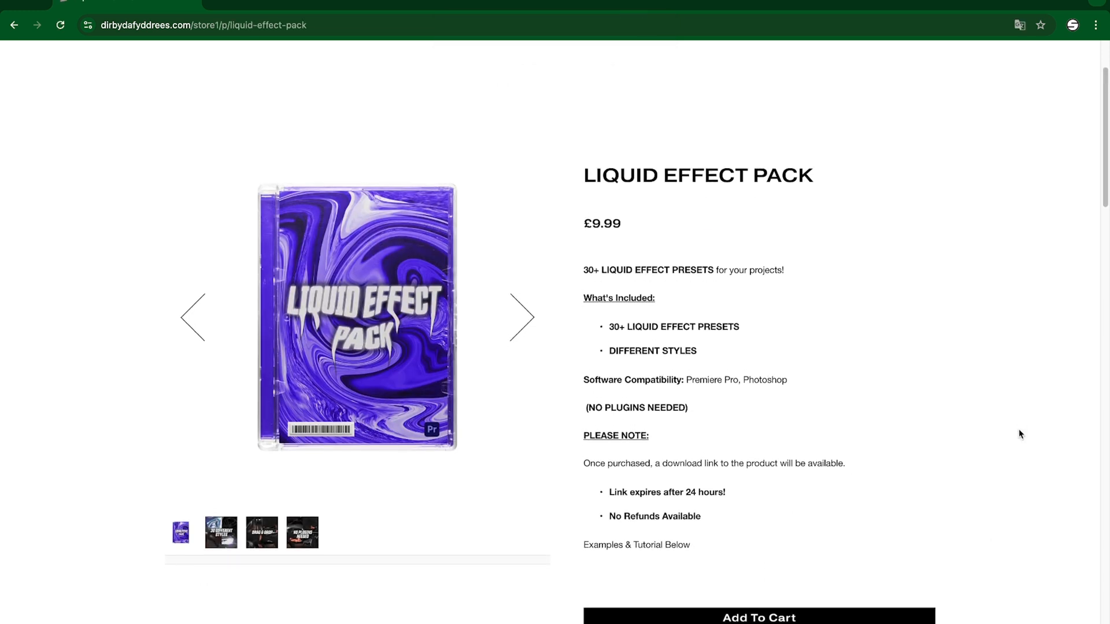
scroll(down, 3)
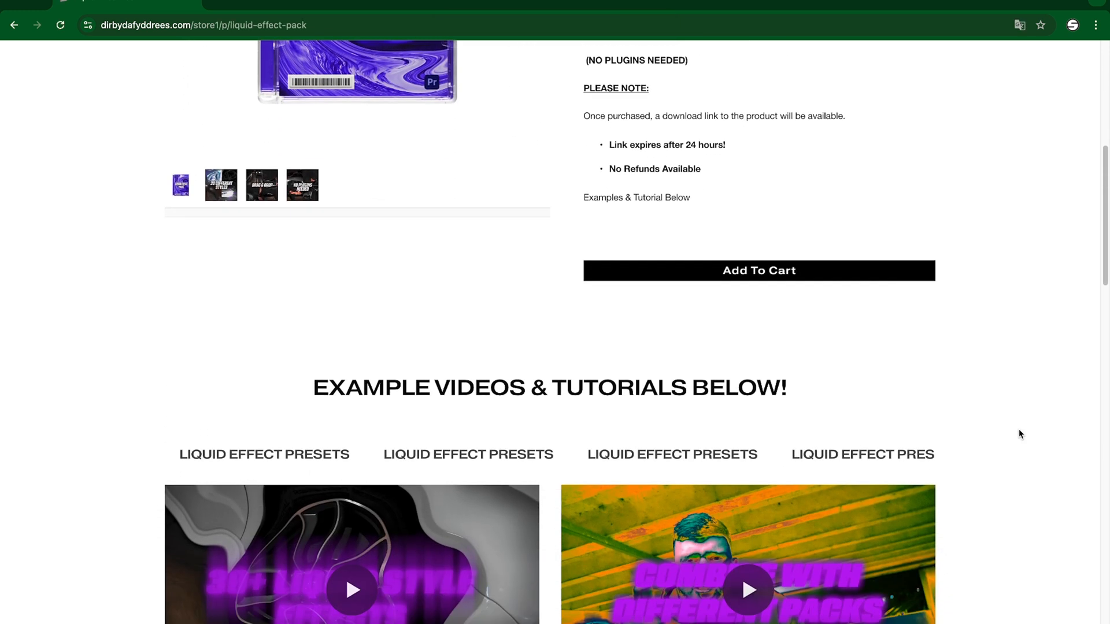
scroll(down, 3)
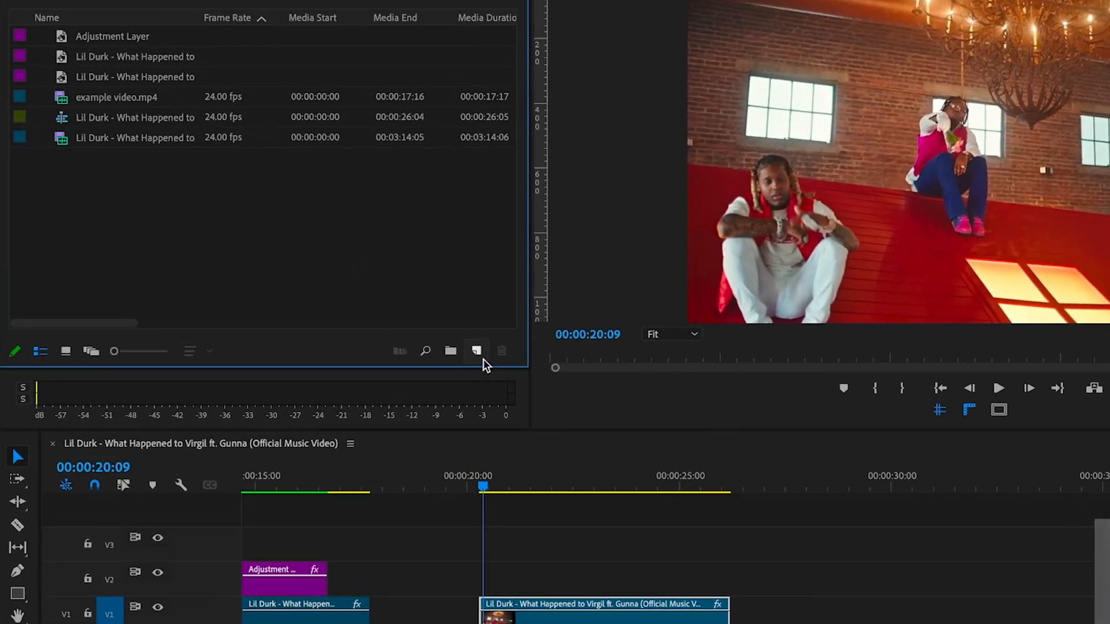
Step: Create a new adjustment layer from the New Item menu with its default settings
click(476, 351)
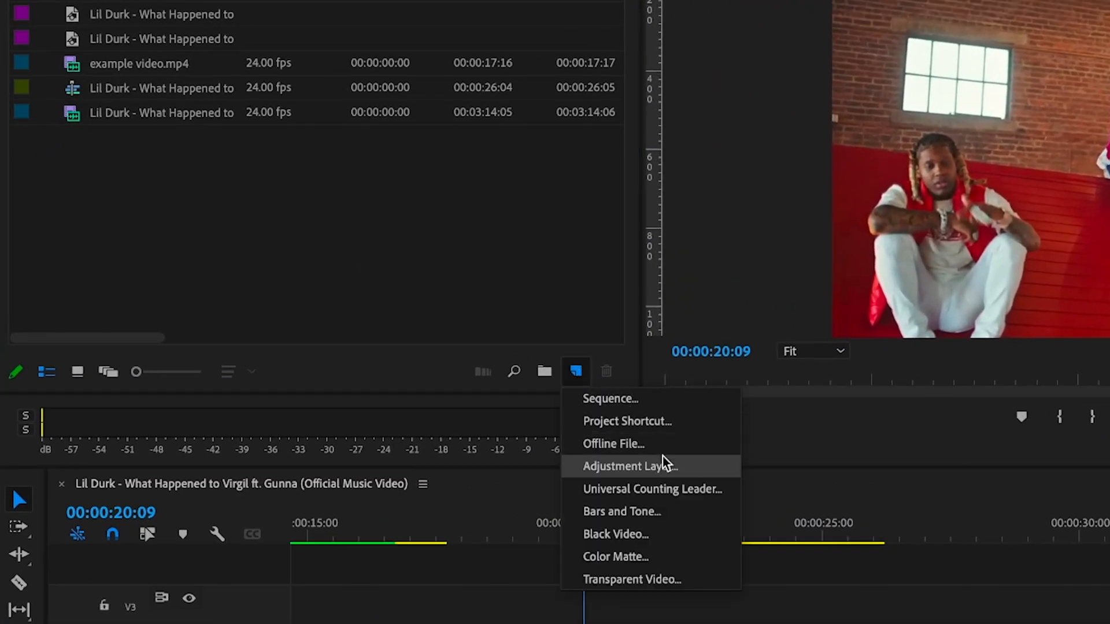
click(630, 466)
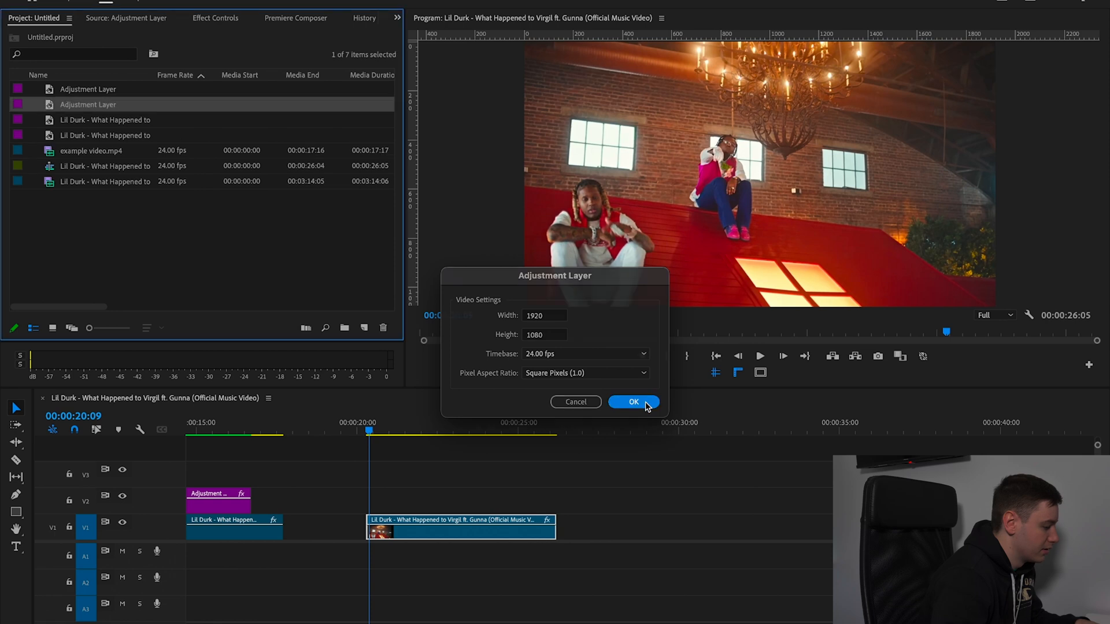
click(633, 403)
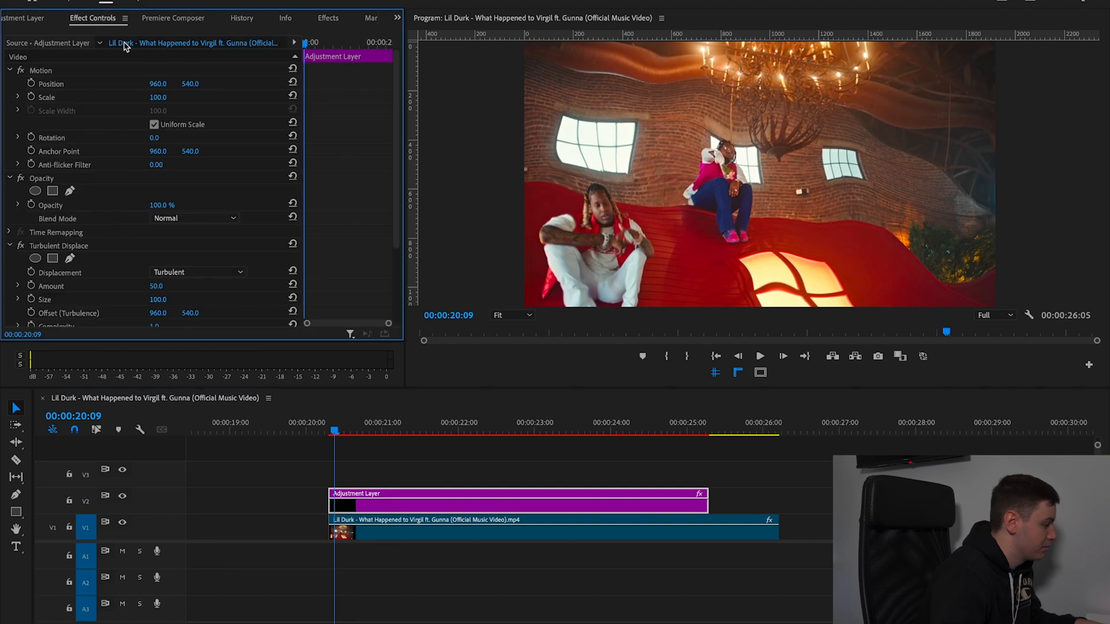
mouse_move(375, 262)
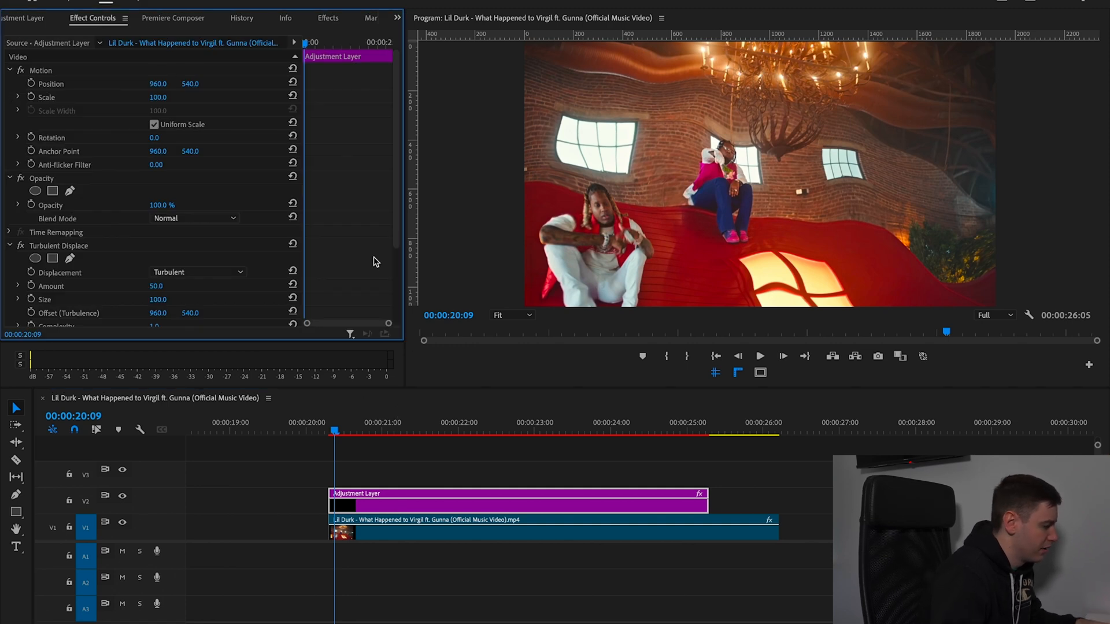
Step: Select the adjustment layer and zoom the timeline in around it
click(759, 356)
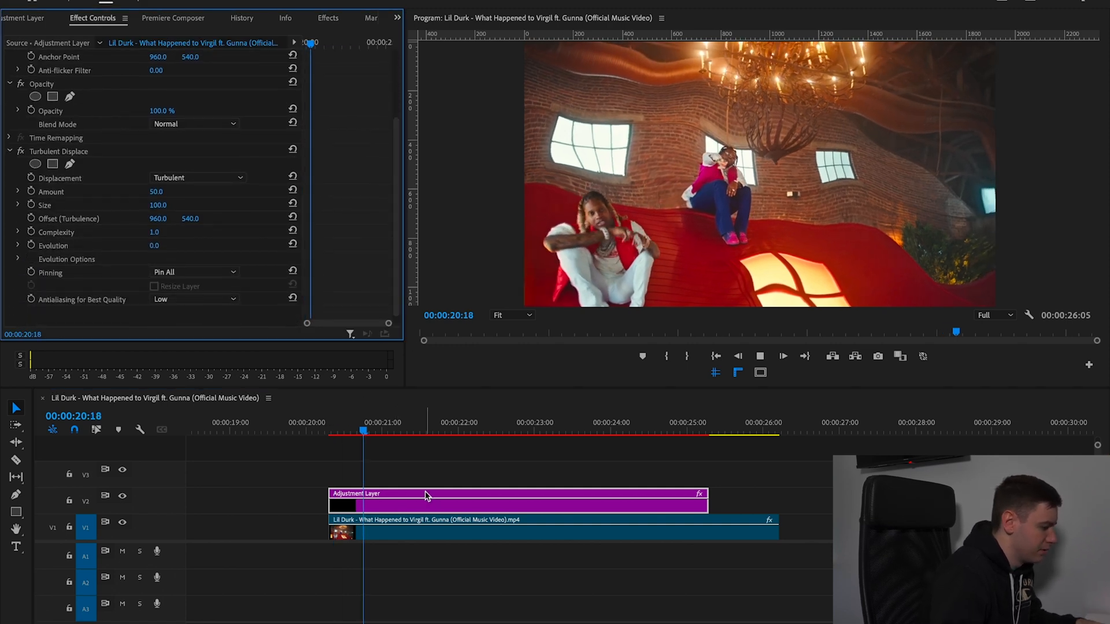
drag(363, 429, 515, 429)
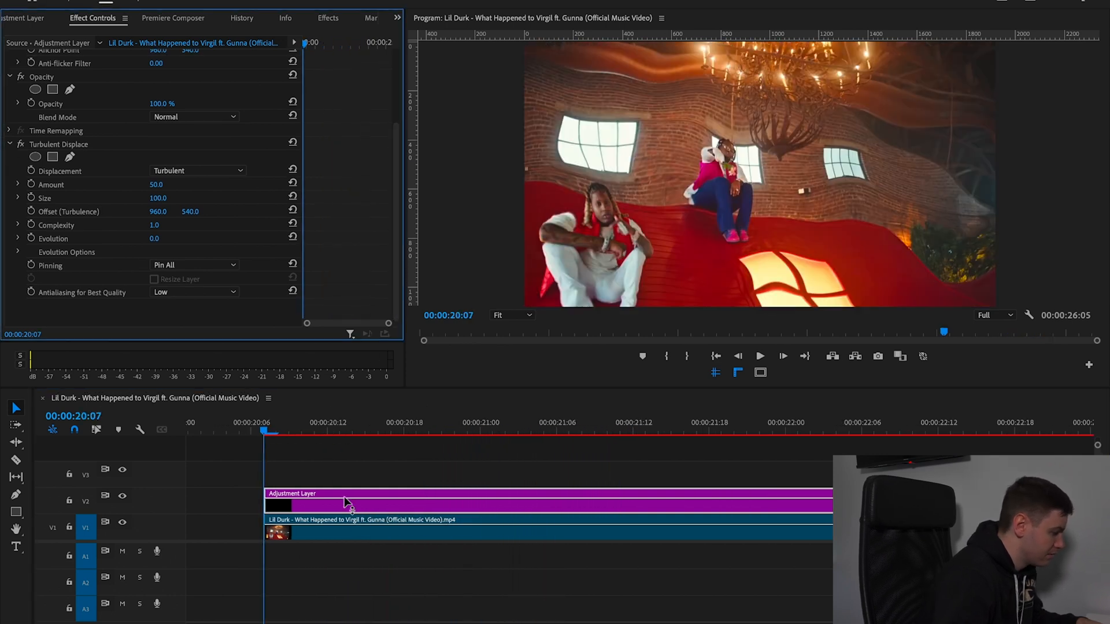
drag(269, 432, 313, 432)
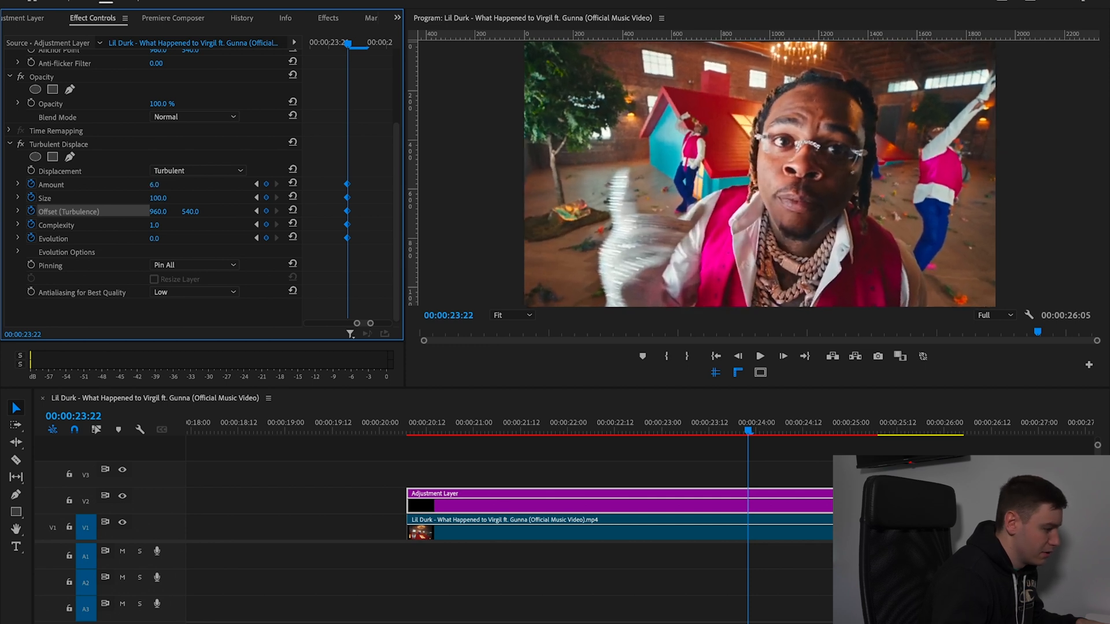
Step: Enter a value of 23.0 and raise the turbulence Offset values to create keyframes
text(23.0)
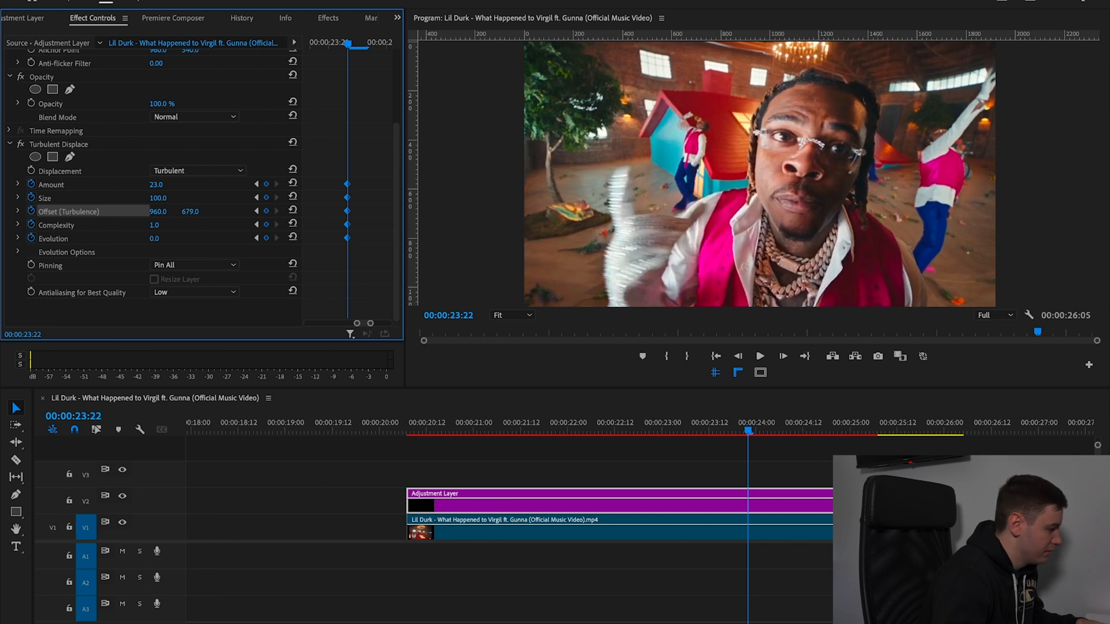
drag(190, 211, 190, 206)
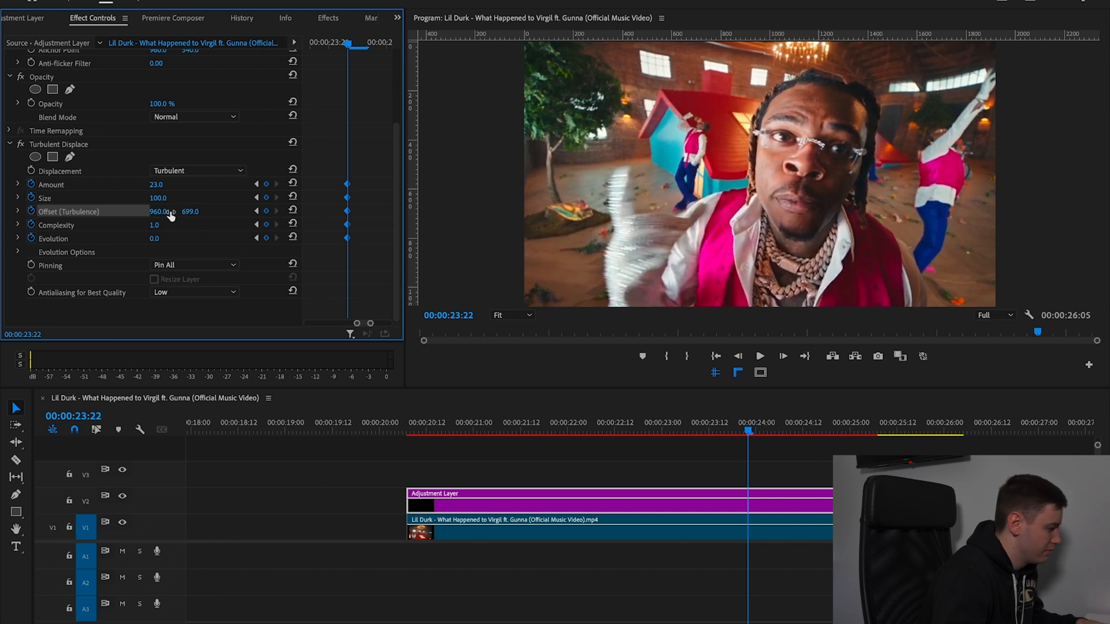
drag(163, 211, 145, 210)
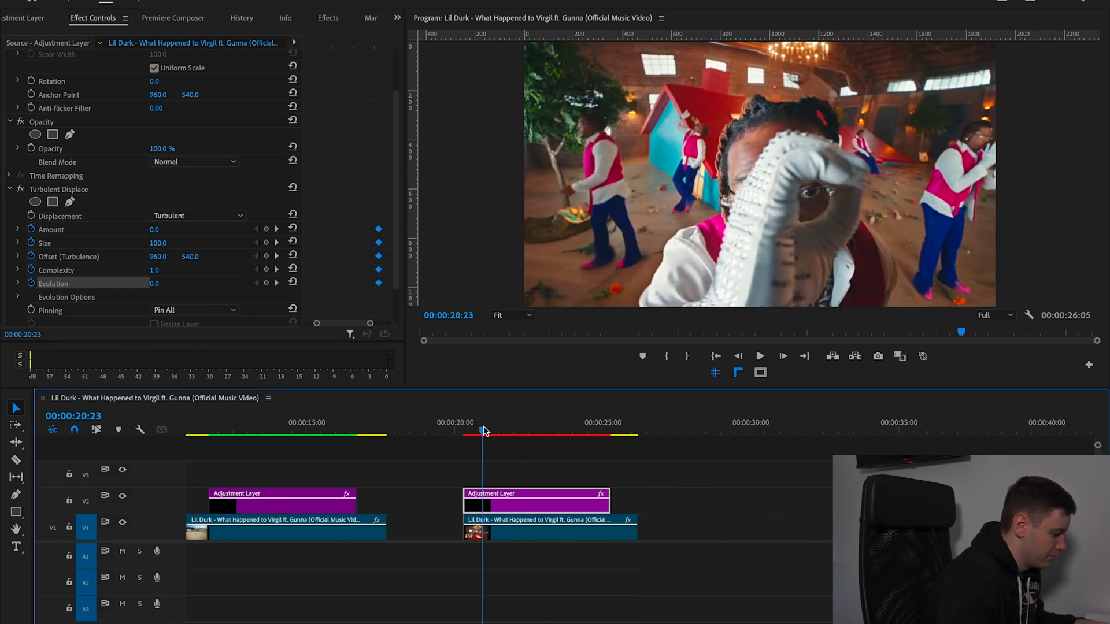
Step: Reshape the easing handles on the Amount and Size velocity curves around the keyframes
click(760, 356)
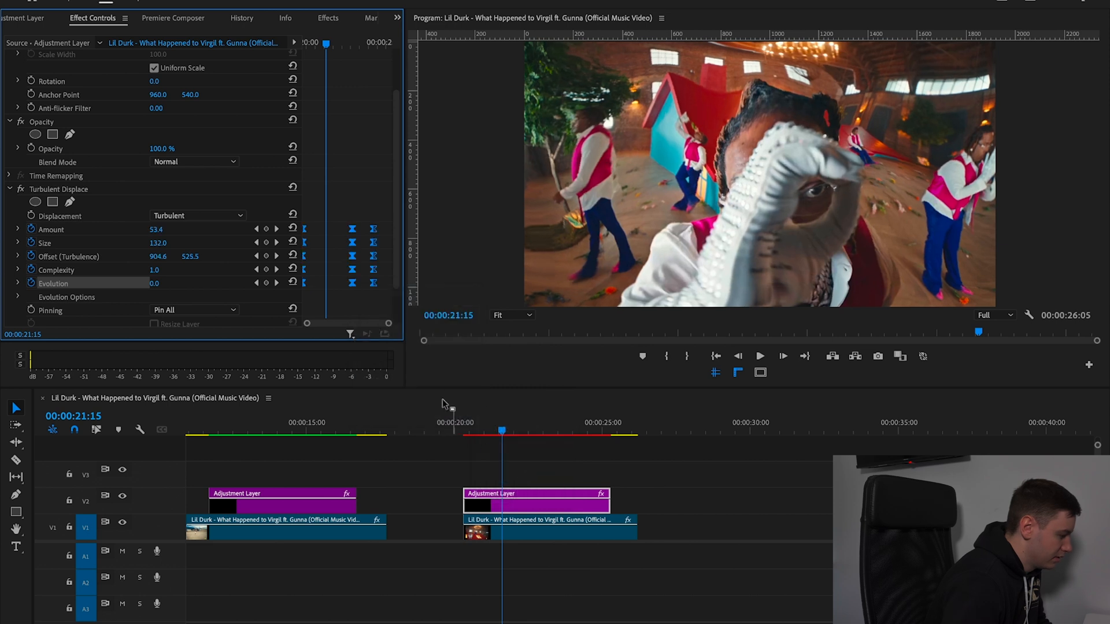
click(17, 229)
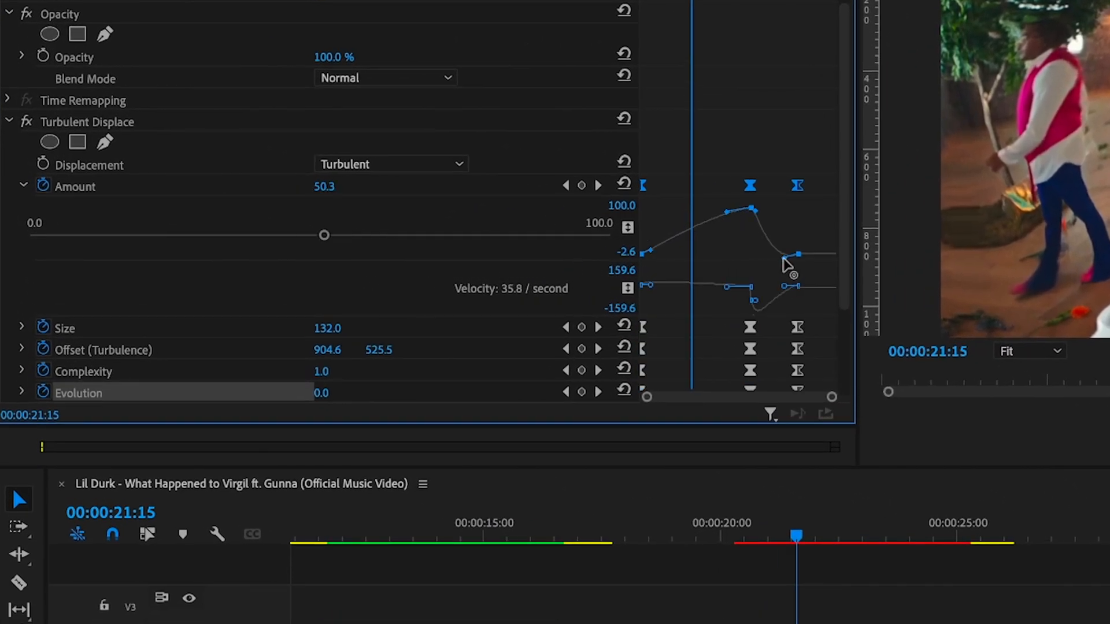
drag(798, 254, 779, 269)
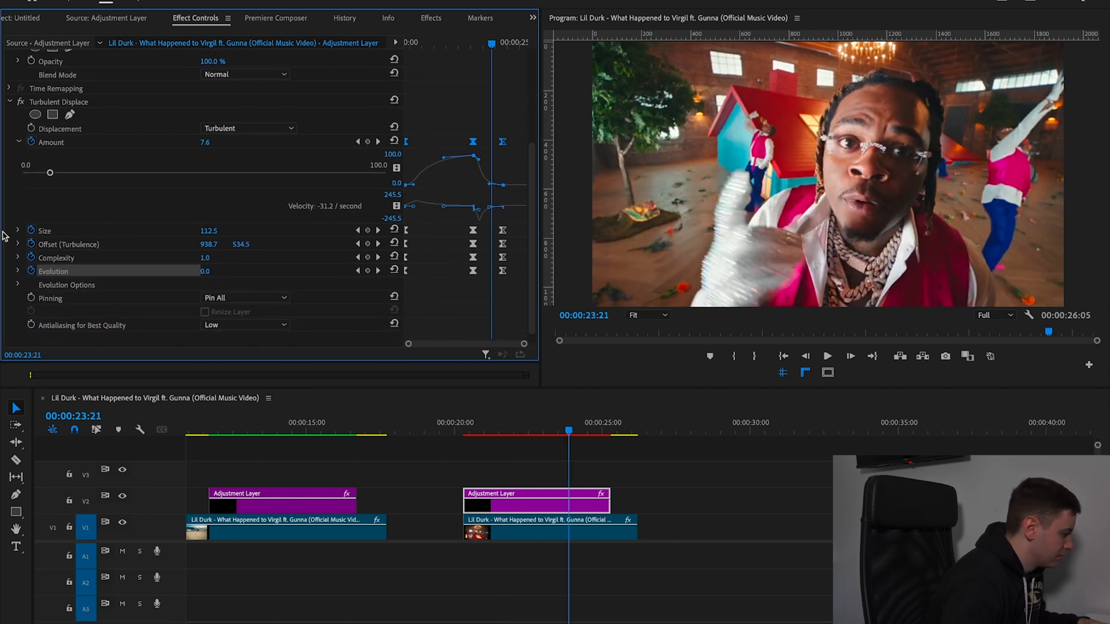
click(18, 230)
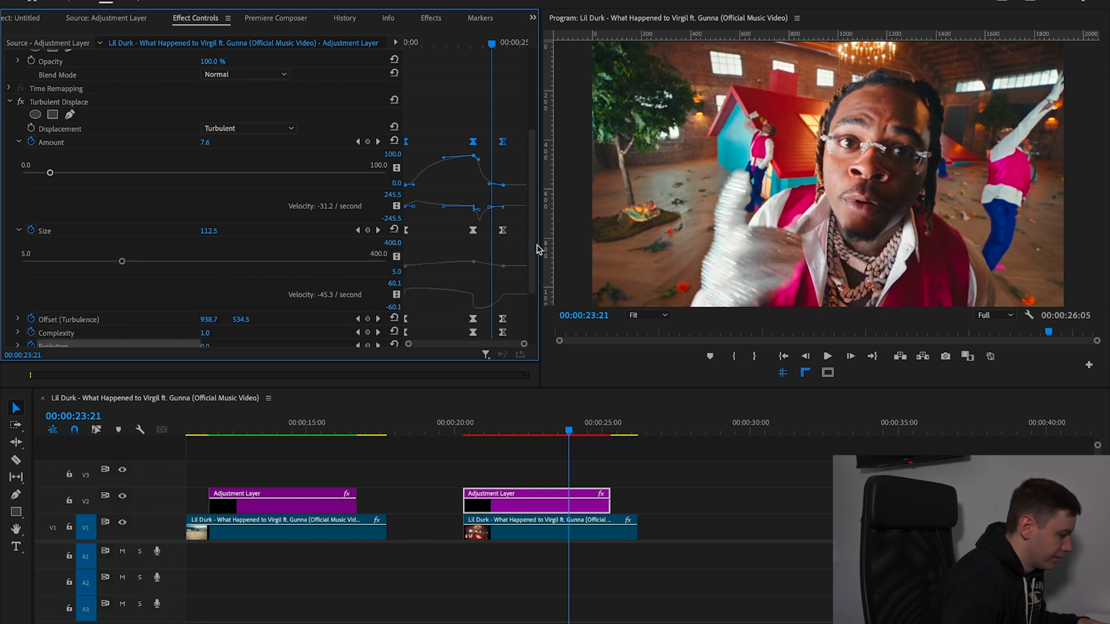
drag(474, 263, 502, 272)
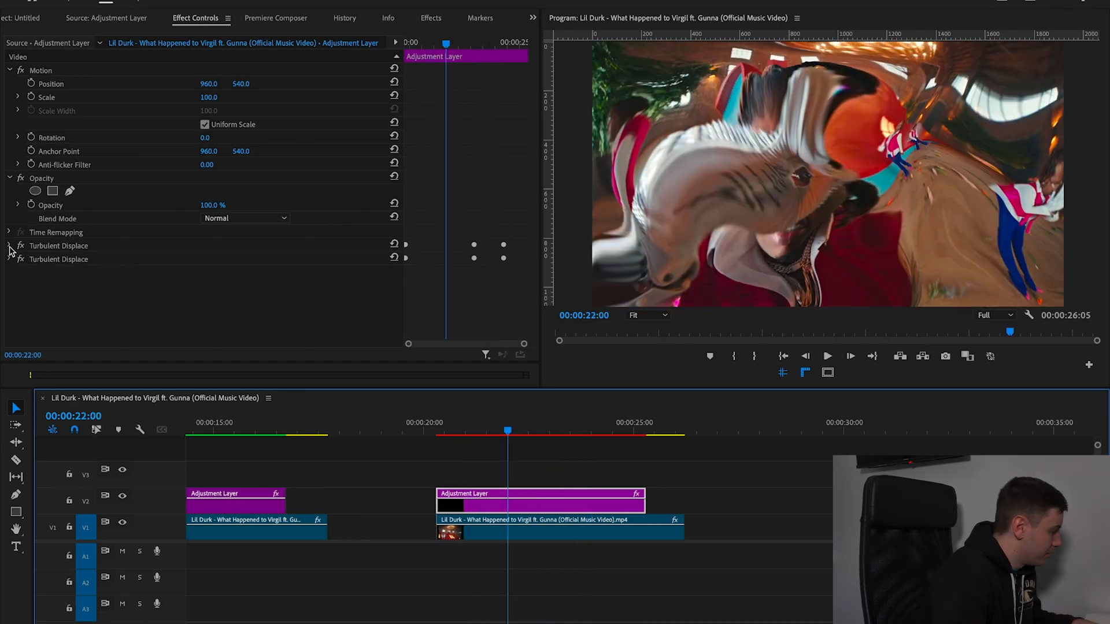
Step: Expand the first Turbulent Displace effect's settings and scroll through its properties
click(10, 246)
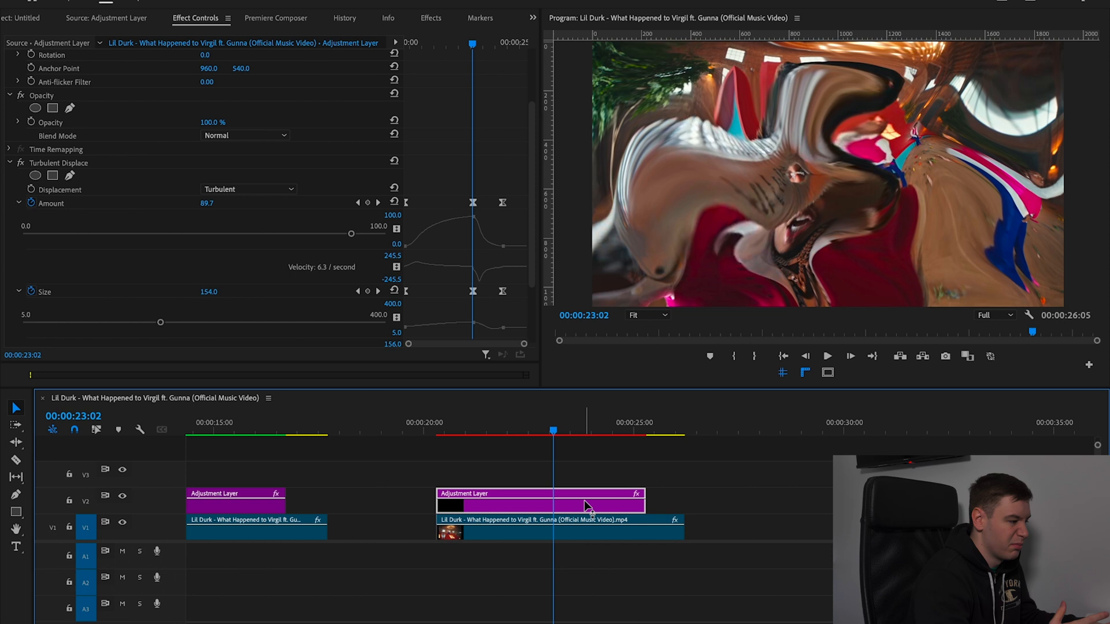
mouse_move(532, 191)
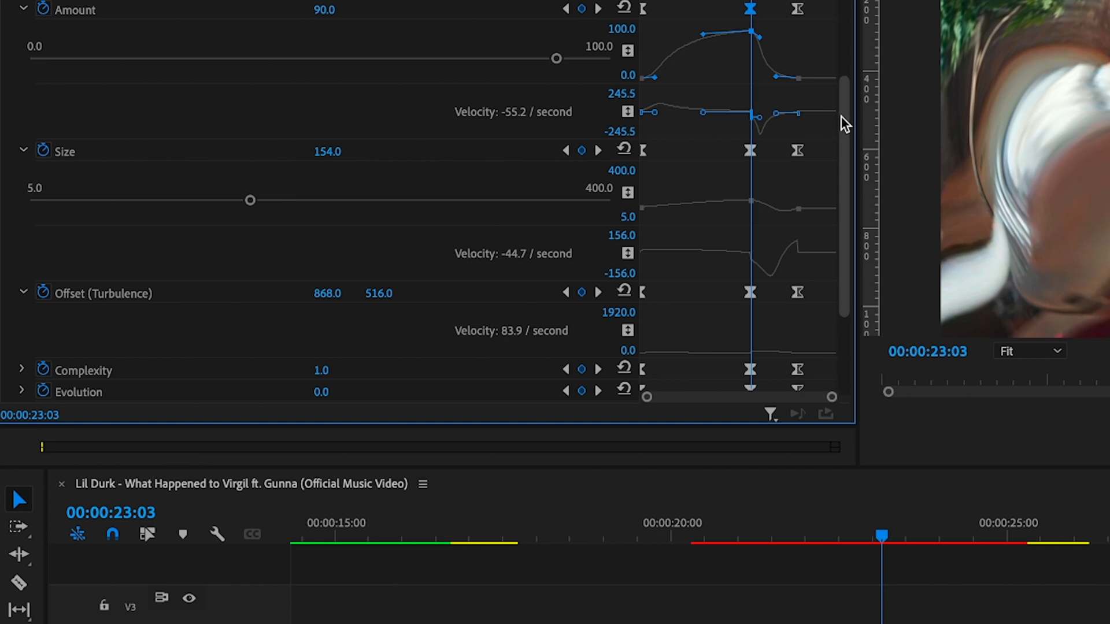
scroll(down, 3)
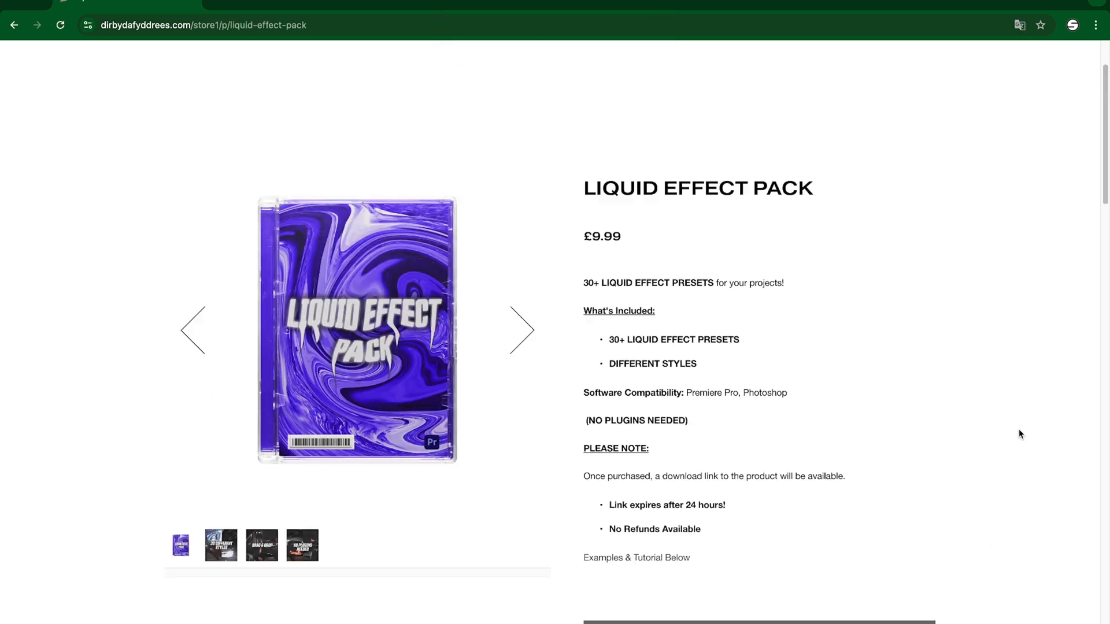
scroll(down, 3)
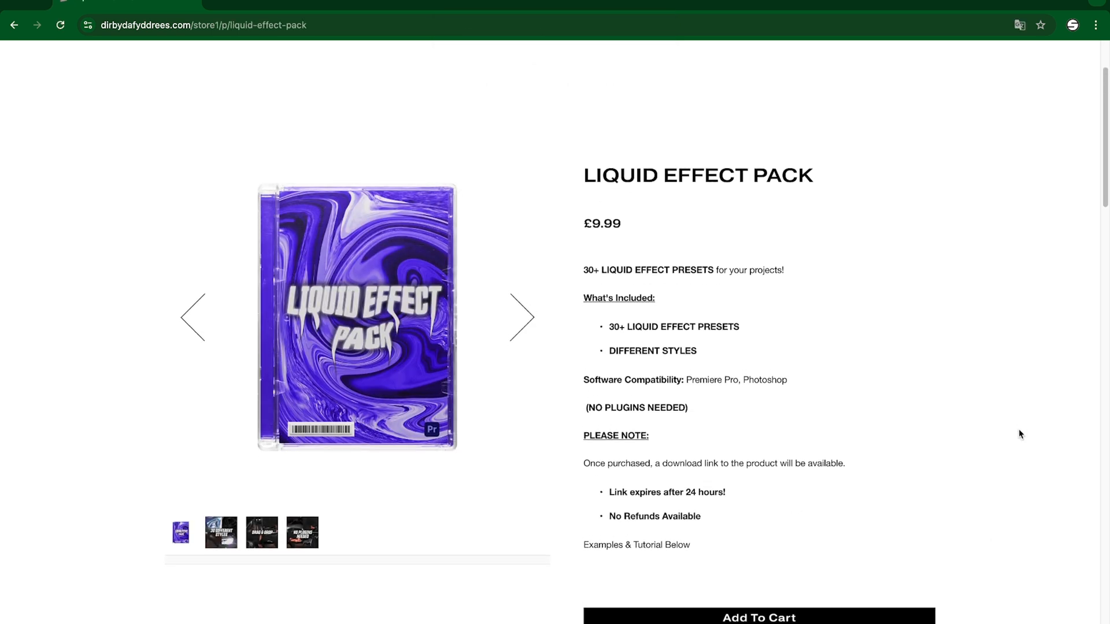
scroll(down, 3)
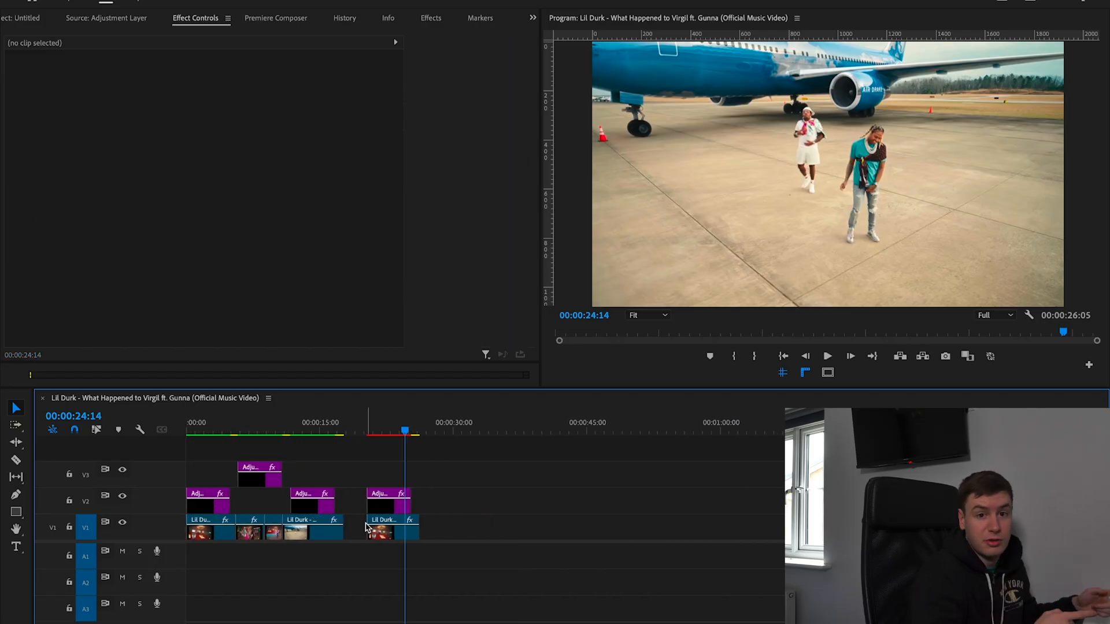
Step: Pick the Adjustment Layer from the Project panel media
click(391, 527)
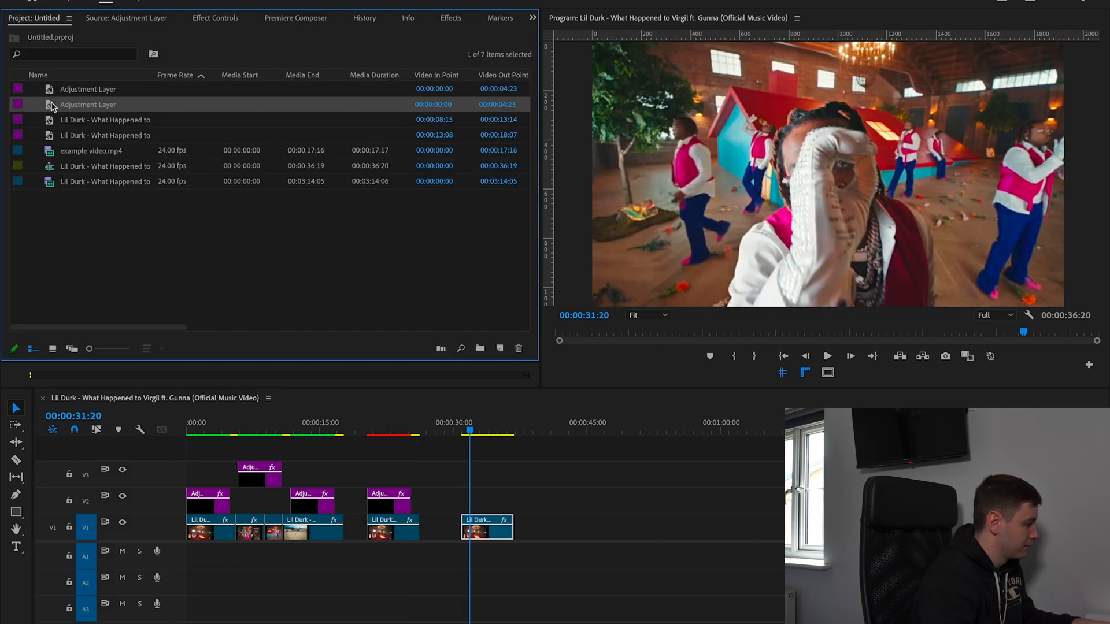
click(487, 502)
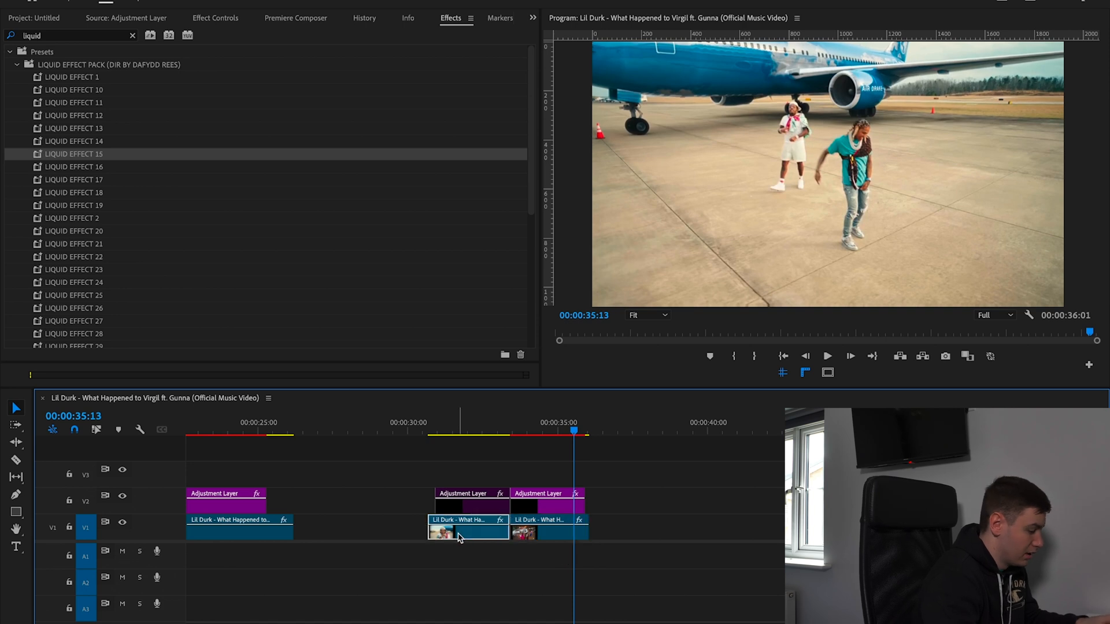
Step: Bring the Liquid Effect Pack presets list back up in the Effects panel
click(34, 18)
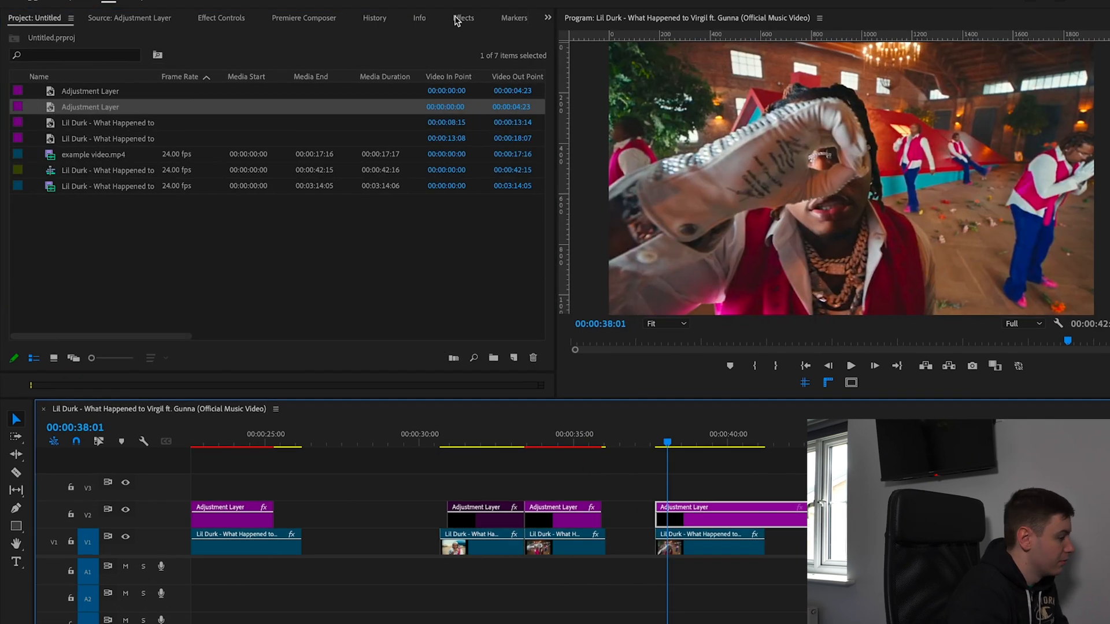
click(463, 18)
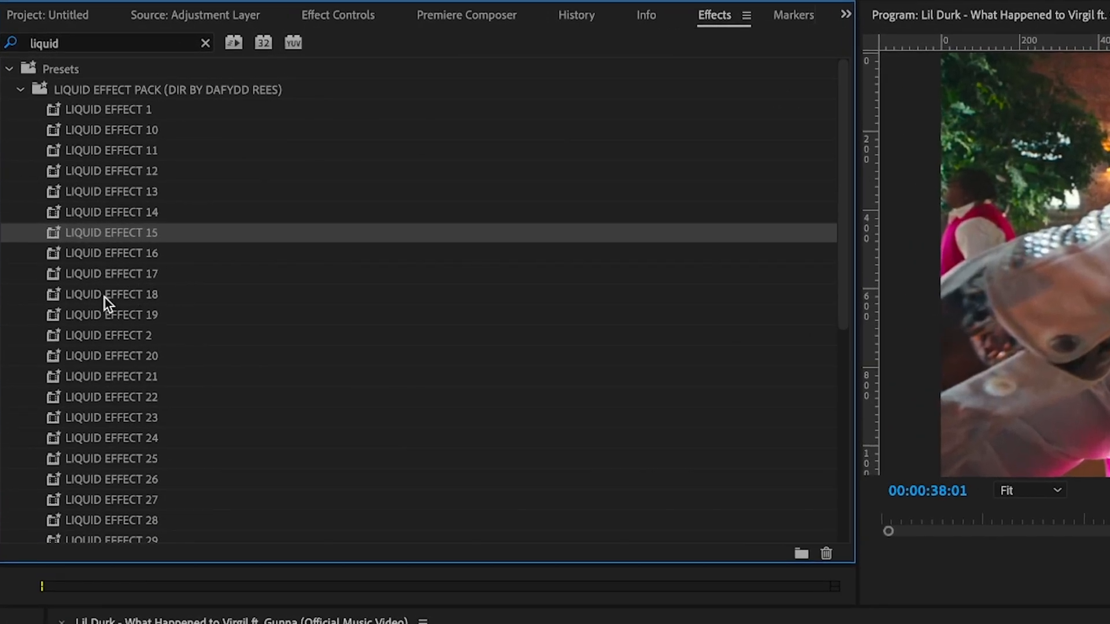